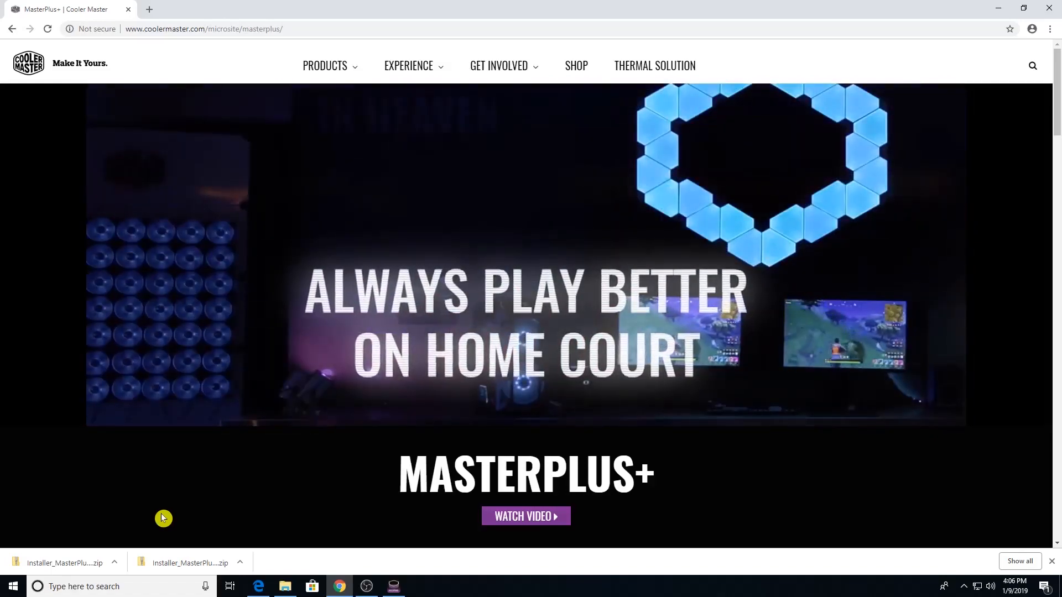
Download the MasterPlus+ beta installer from the Cooler Master MasterPlus+ page
scroll(down, 3)
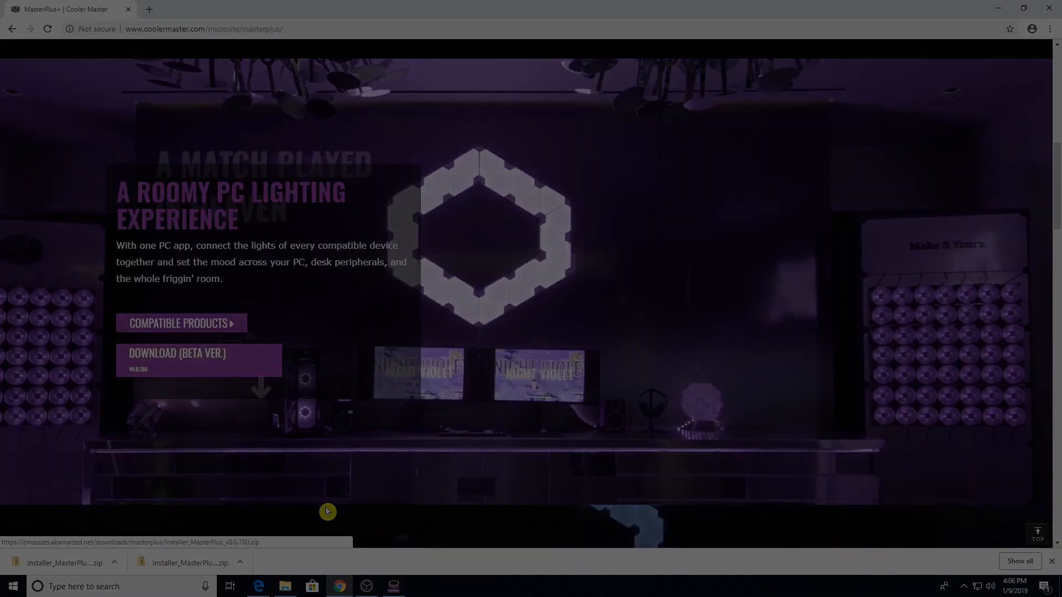
click(393, 586)
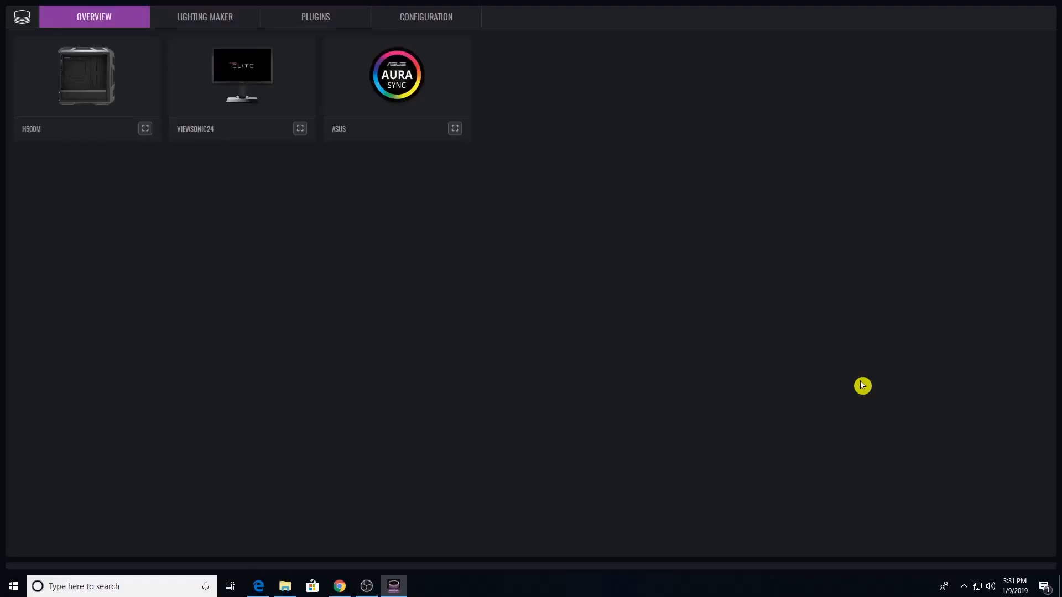
mouse_move(824, 386)
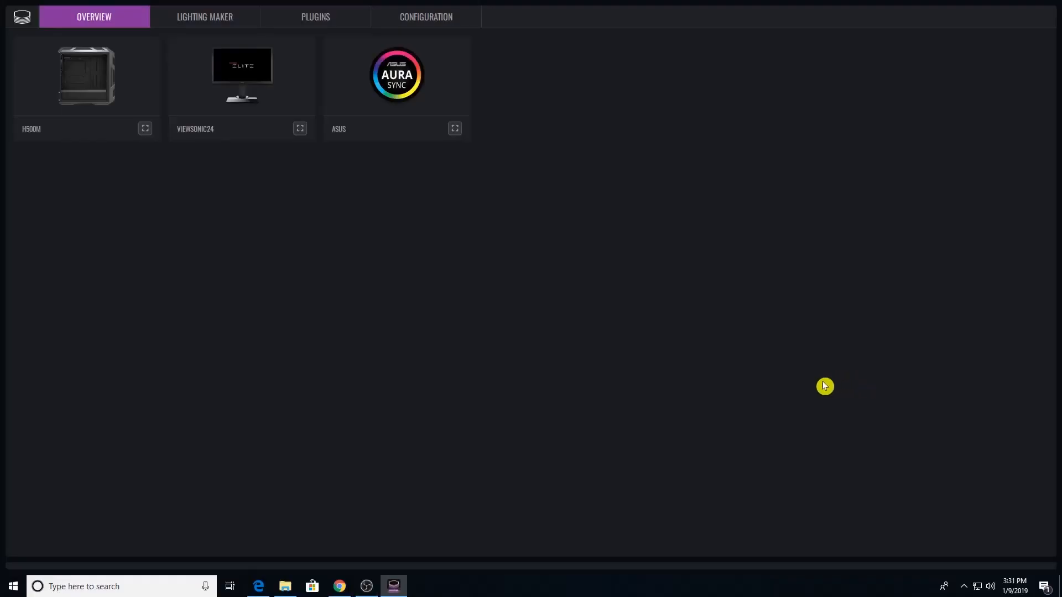
mouse_move(412, 301)
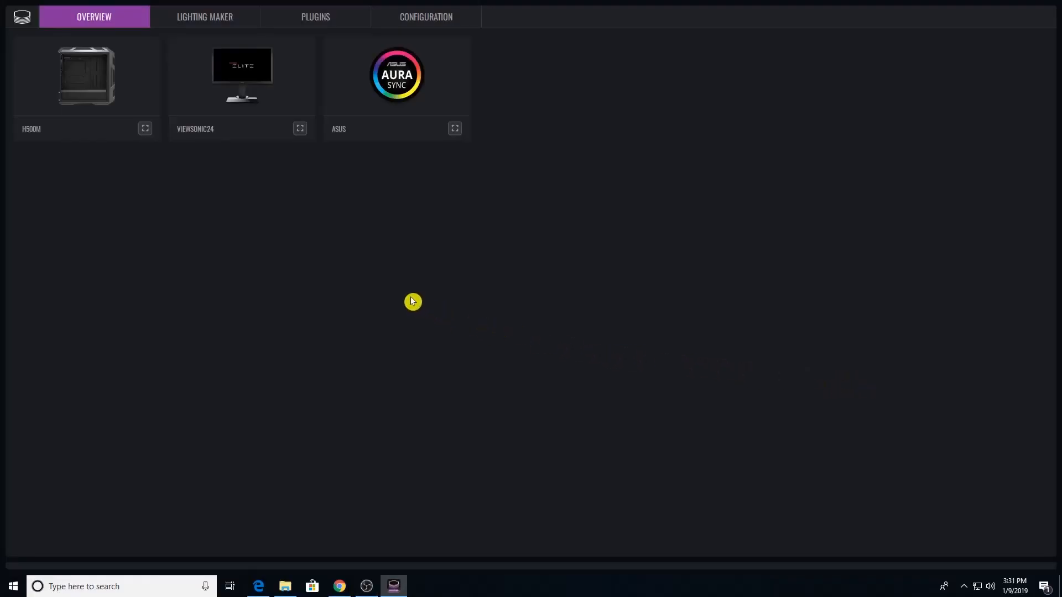
mouse_move(248, 100)
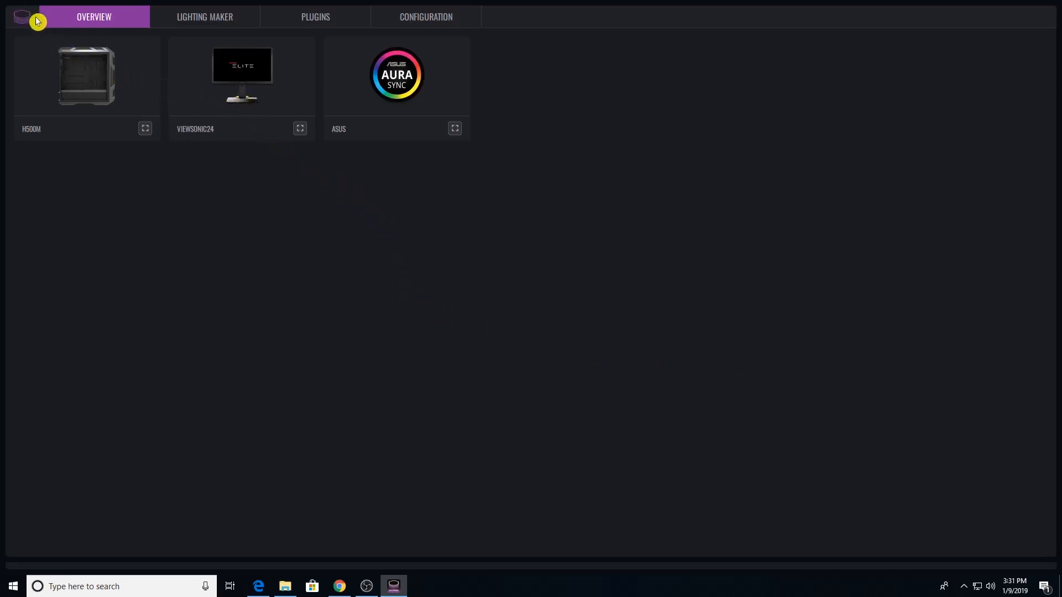
click(22, 16)
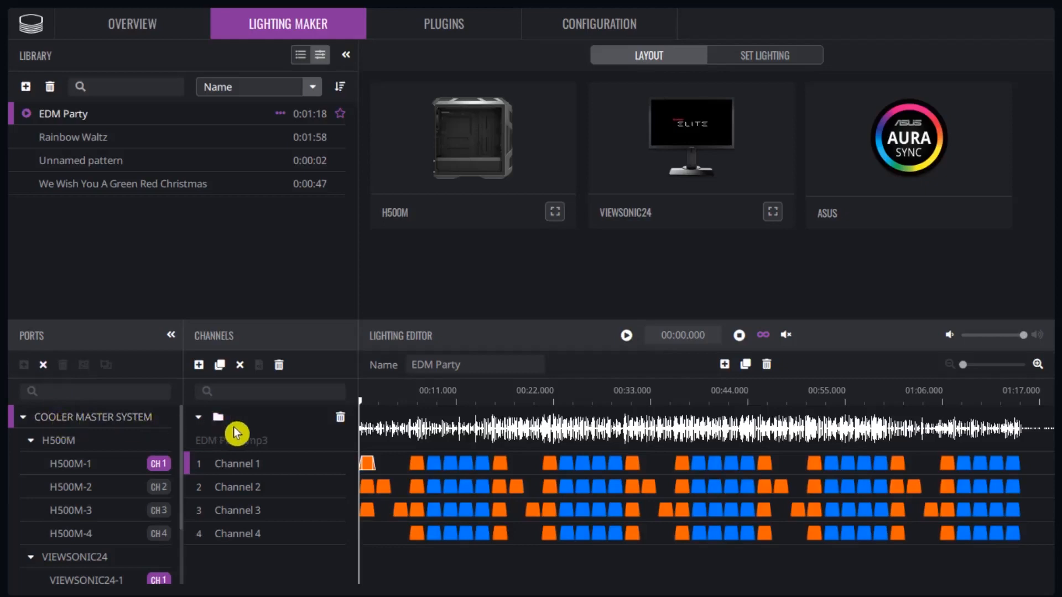
mouse_move(217, 415)
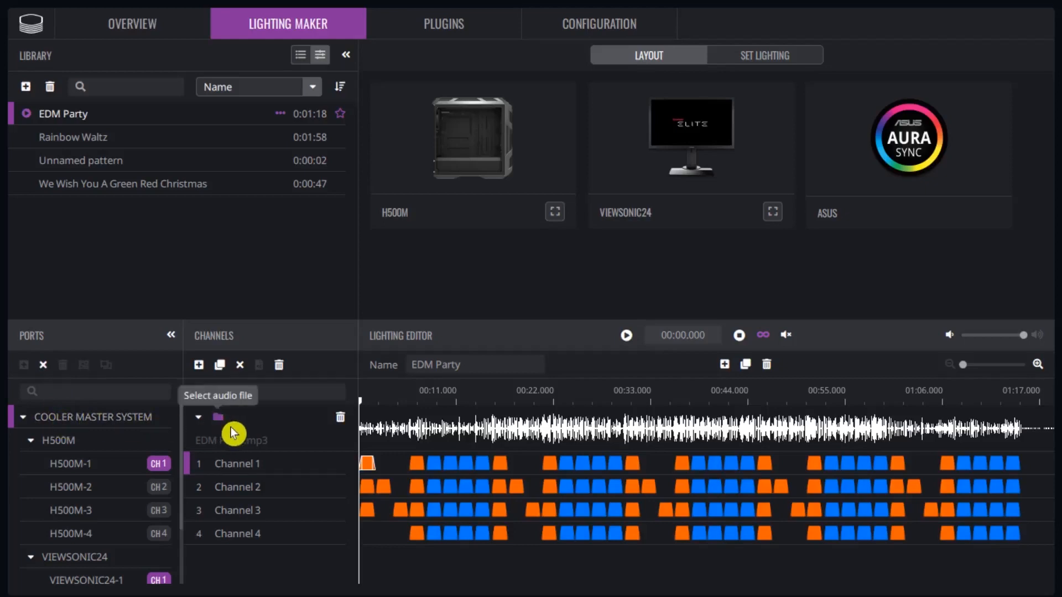
mouse_move(172, 232)
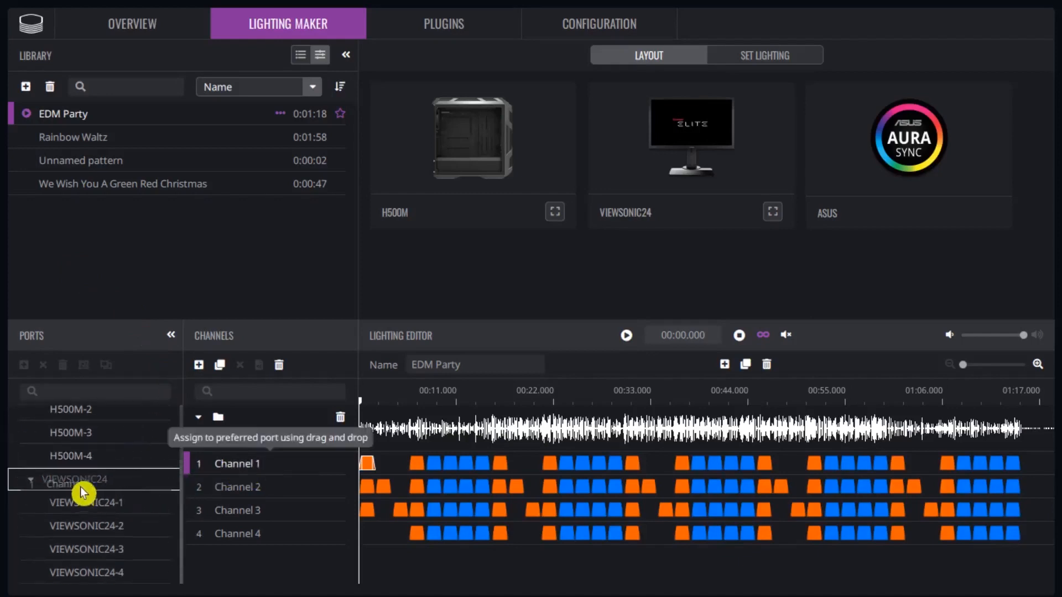
Assign an EDM Party channel onto one of the H500M lighting ports
click(74, 479)
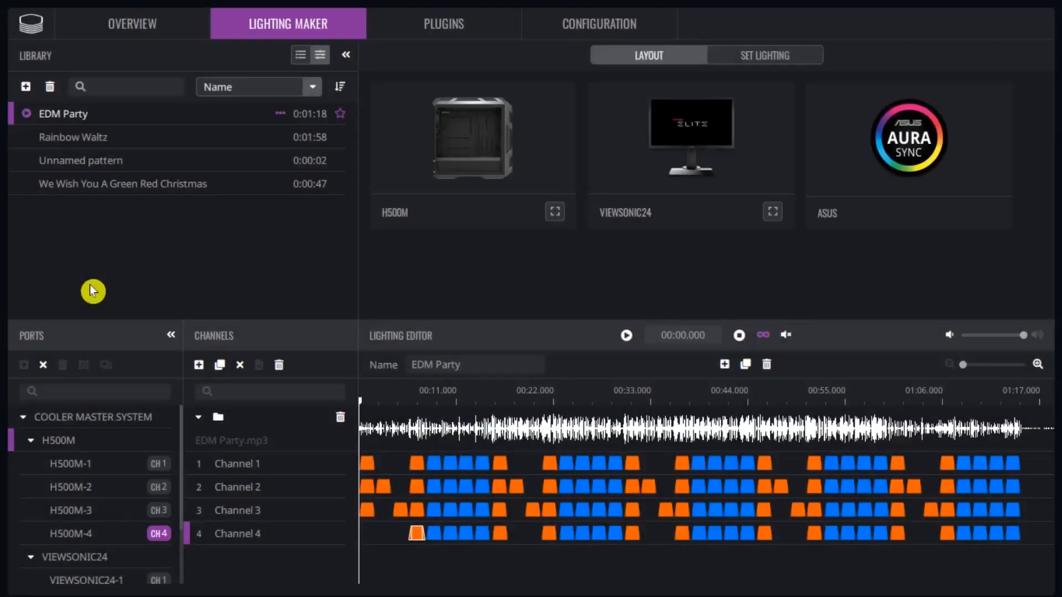
mouse_move(71, 275)
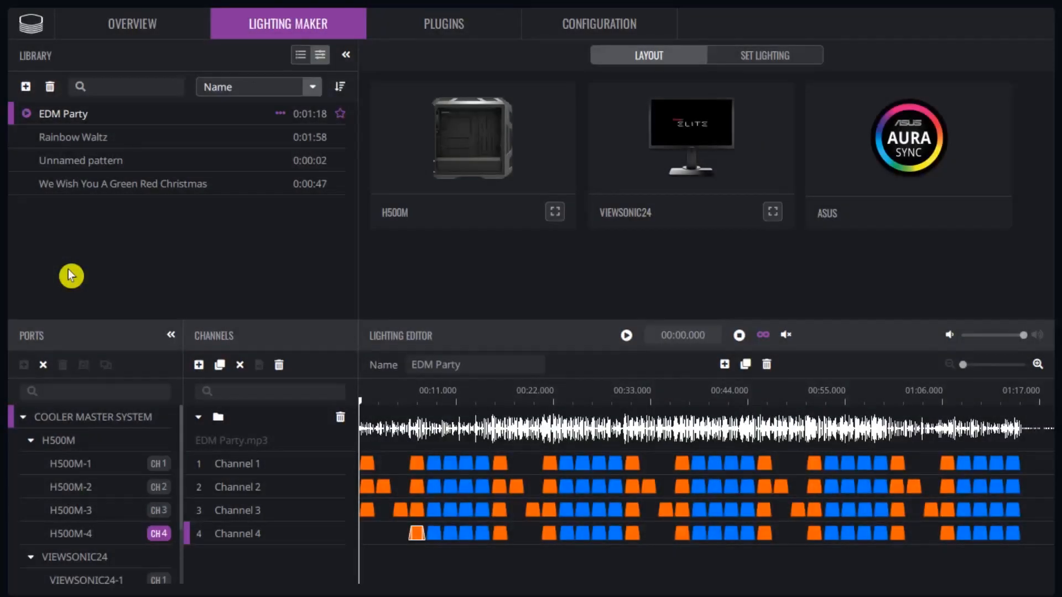
Set the ViewSonic24 monitor to a green Breathing effect at the fastest speed
click(131, 23)
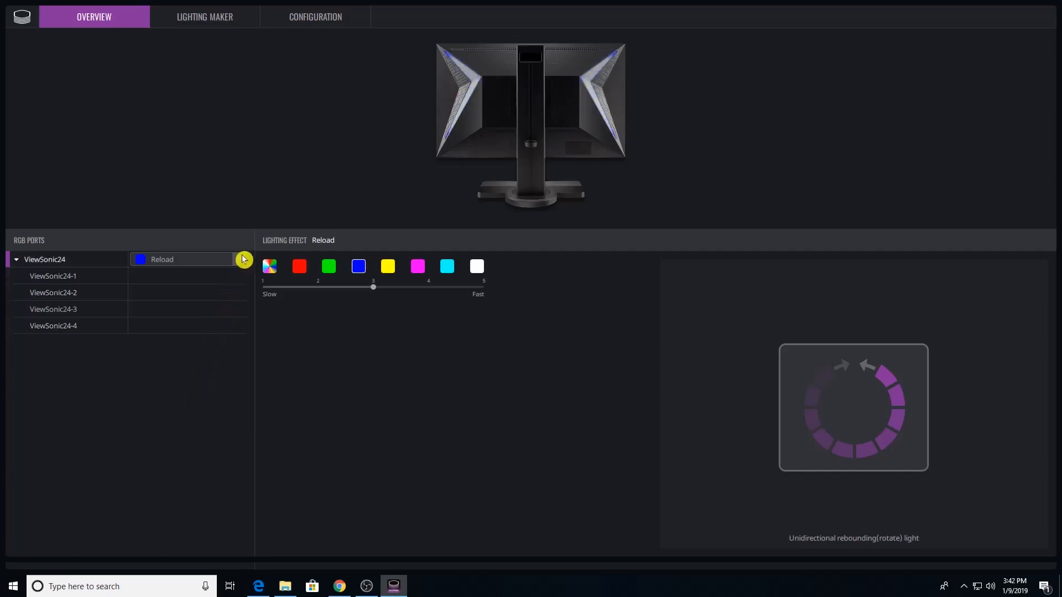
click(241, 259)
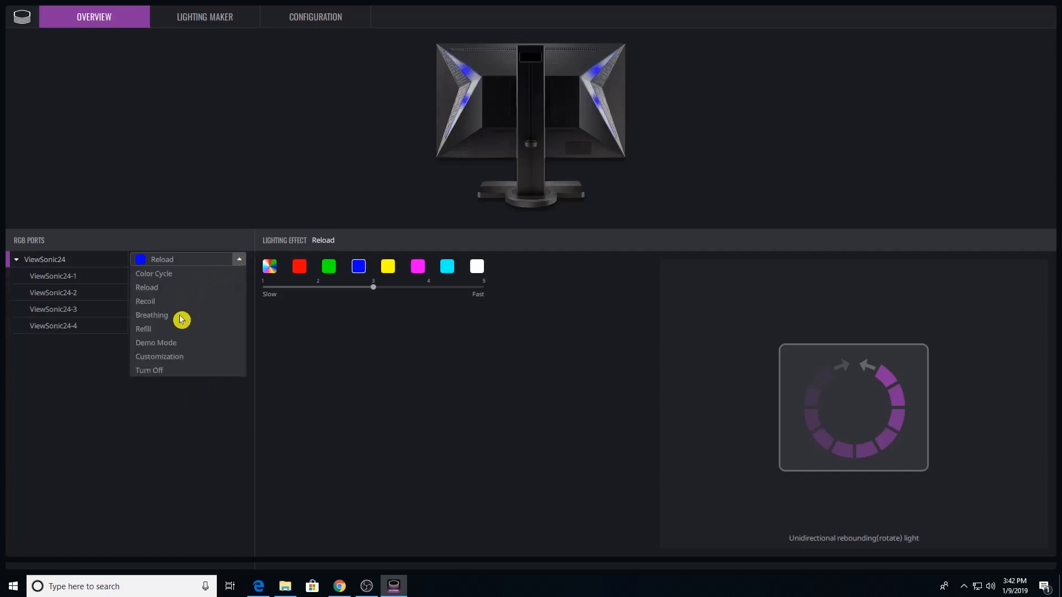
click(151, 315)
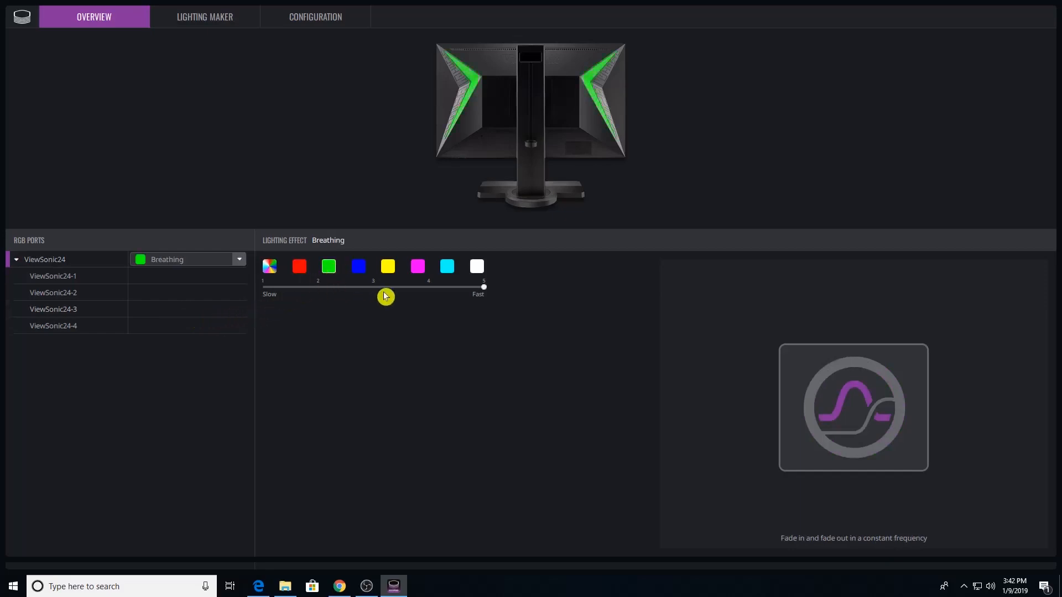
drag(385, 286, 483, 287)
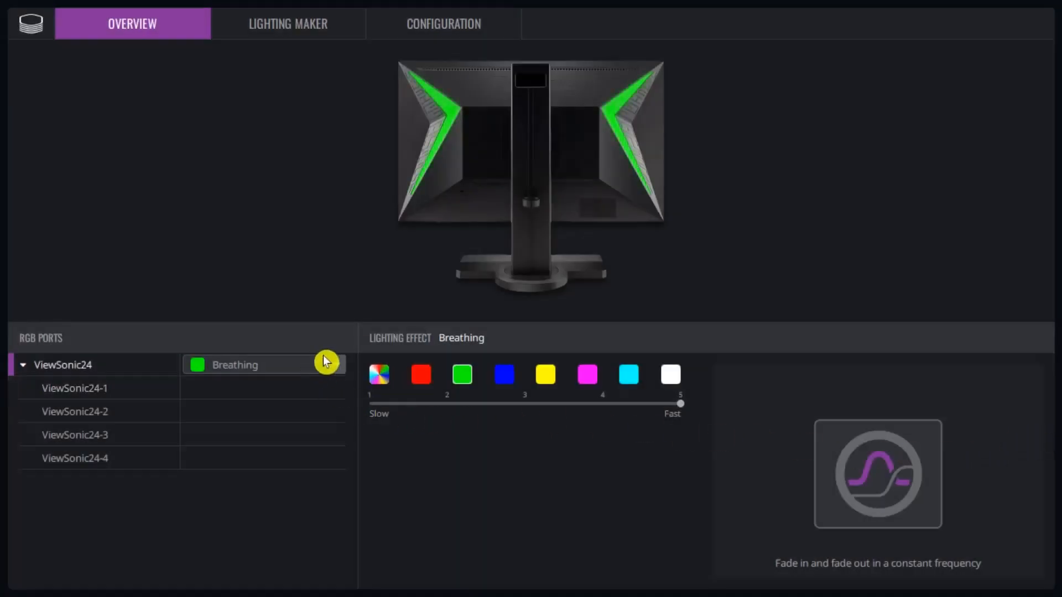
Switch ViewSonic24 to Customization and colour strip 1 LEDs blue, pink, green, yellow and red
click(336, 364)
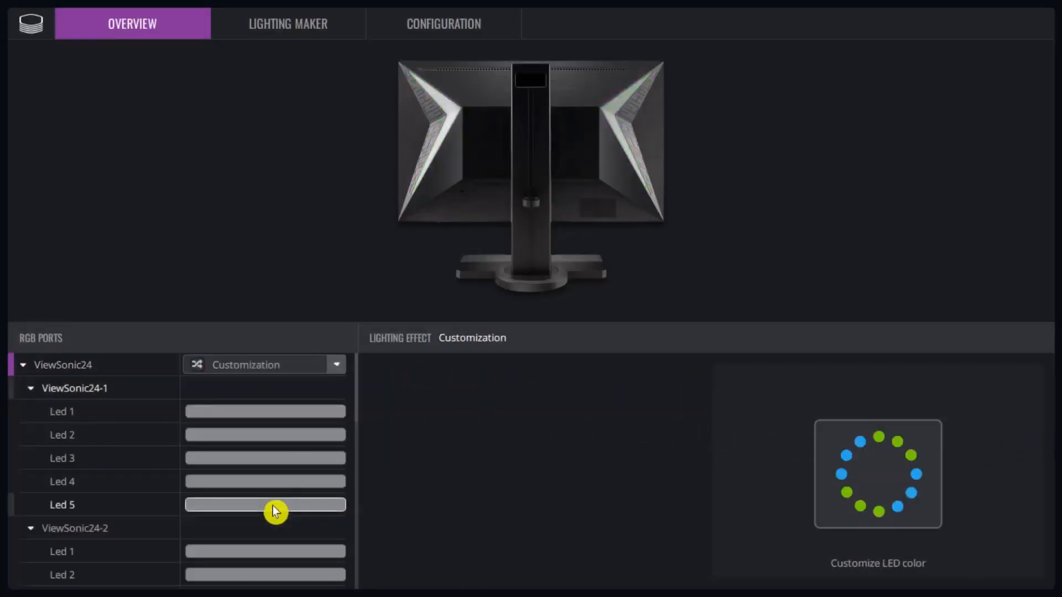
click(264, 504)
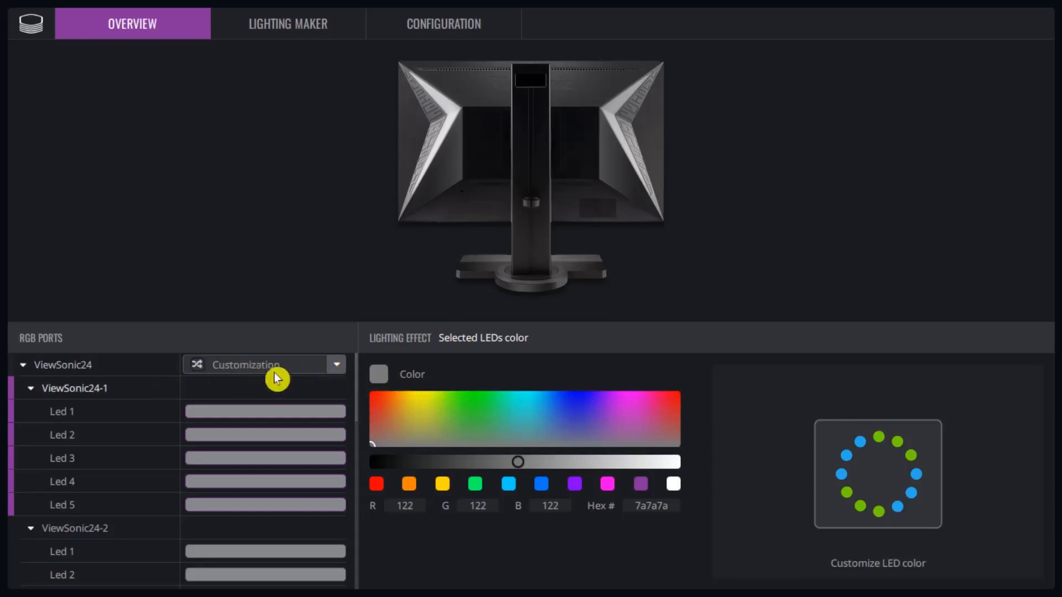
click(575, 408)
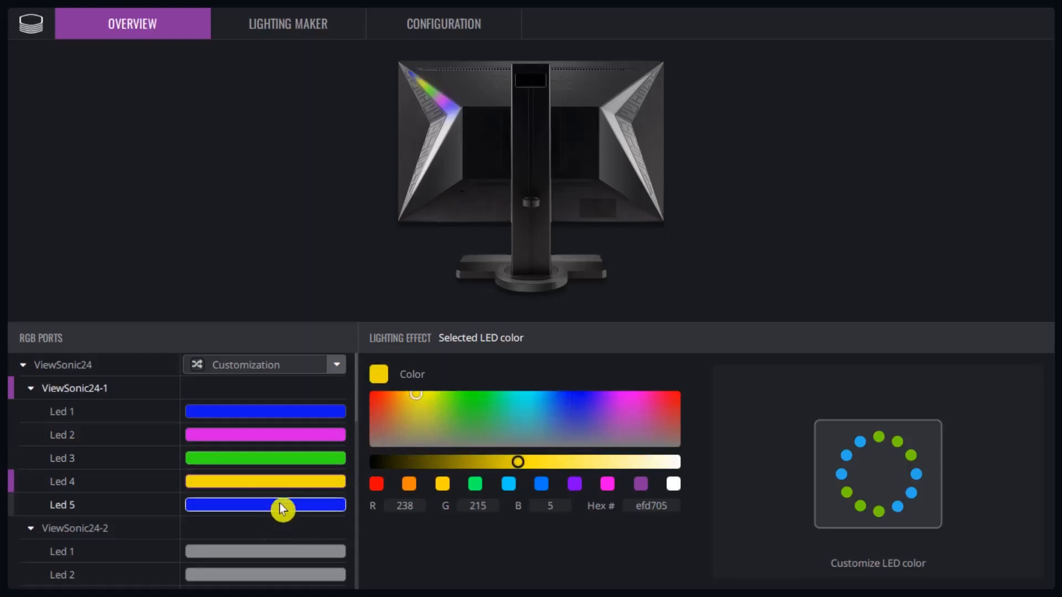
click(671, 396)
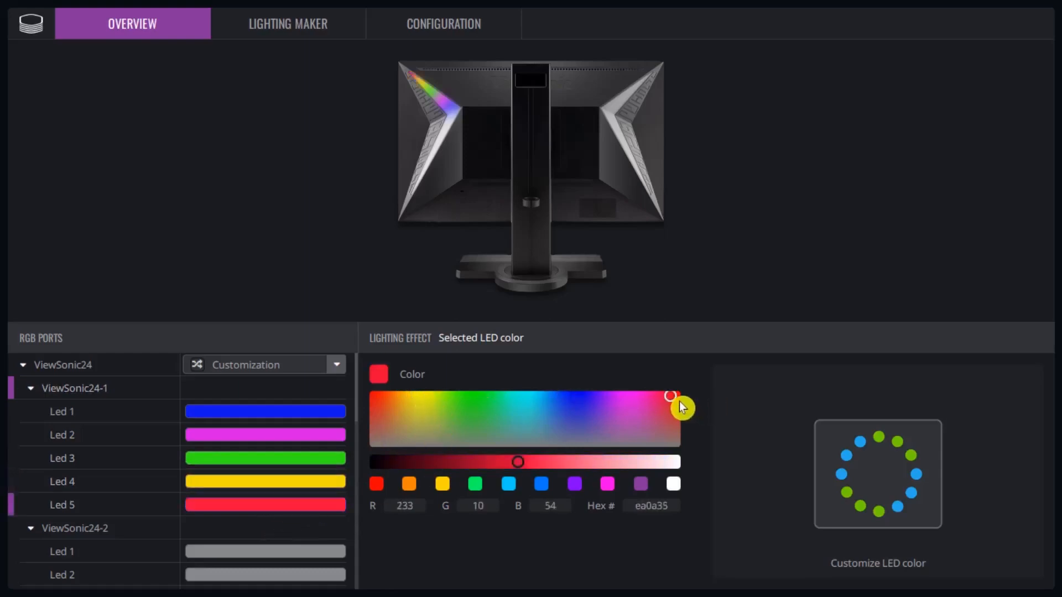
mouse_move(941, 451)
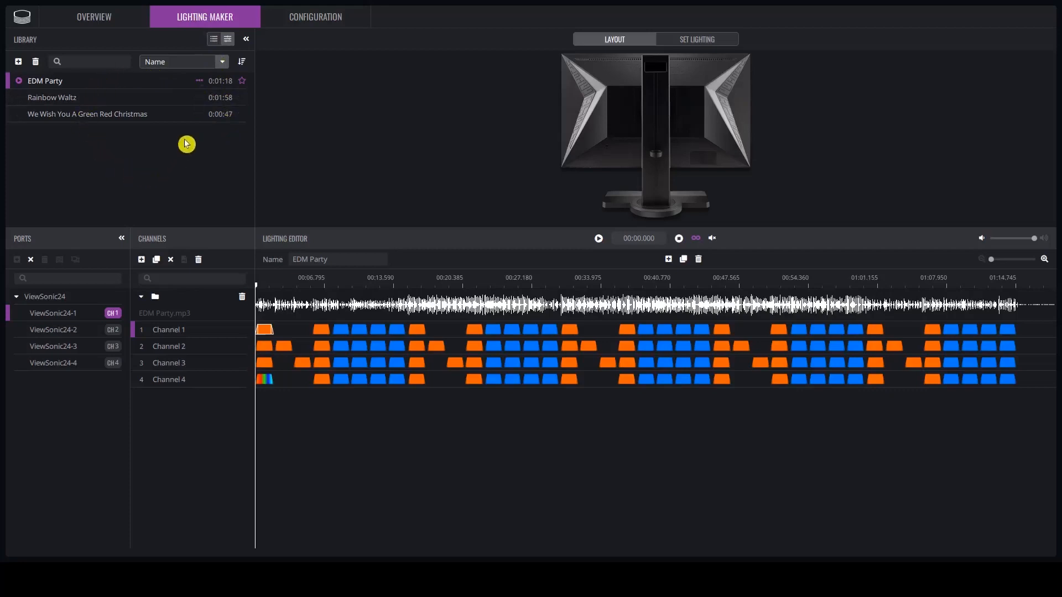
mouse_move(159, 185)
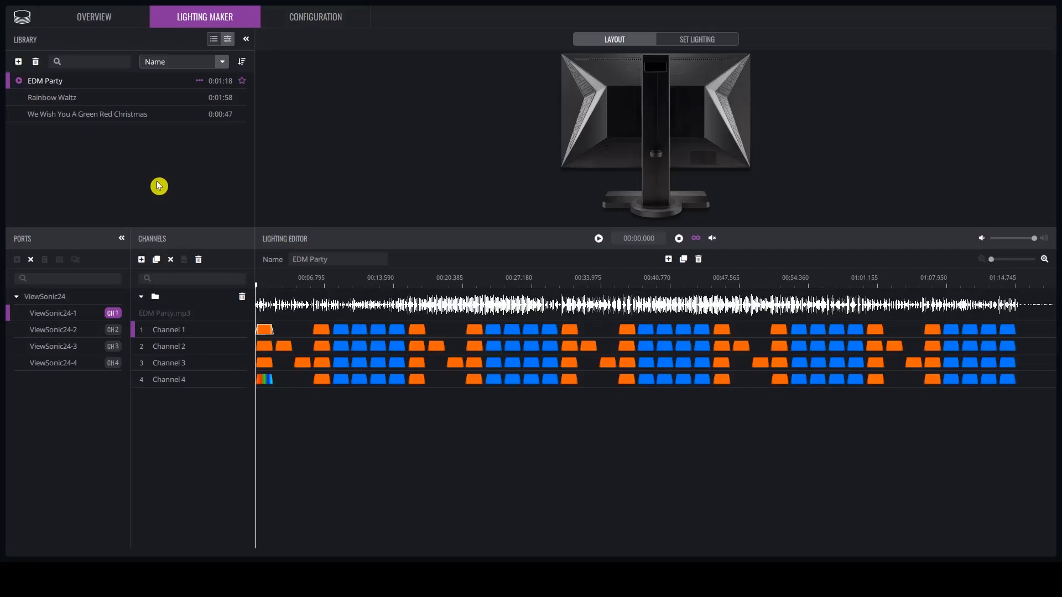
Create a blank 'Unnamed pattern' in the Lighting Maker library
click(19, 62)
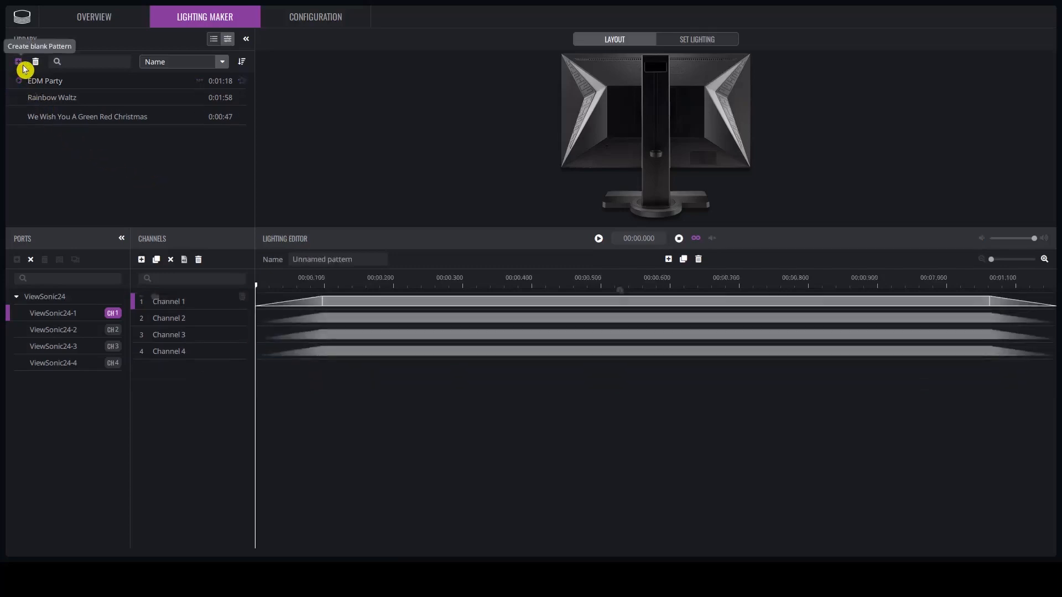
click(17, 62)
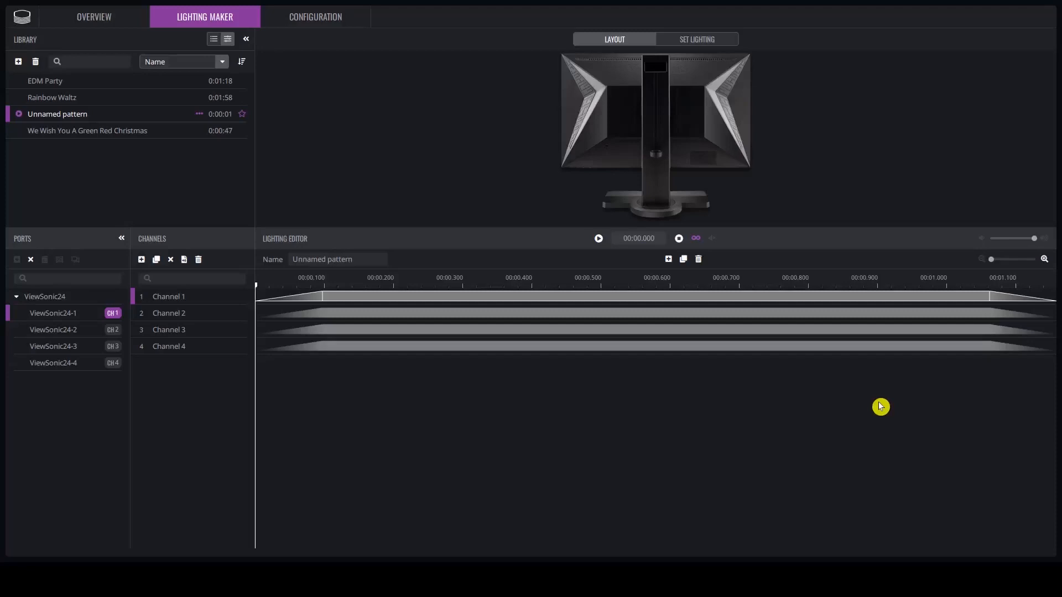
mouse_move(862, 396)
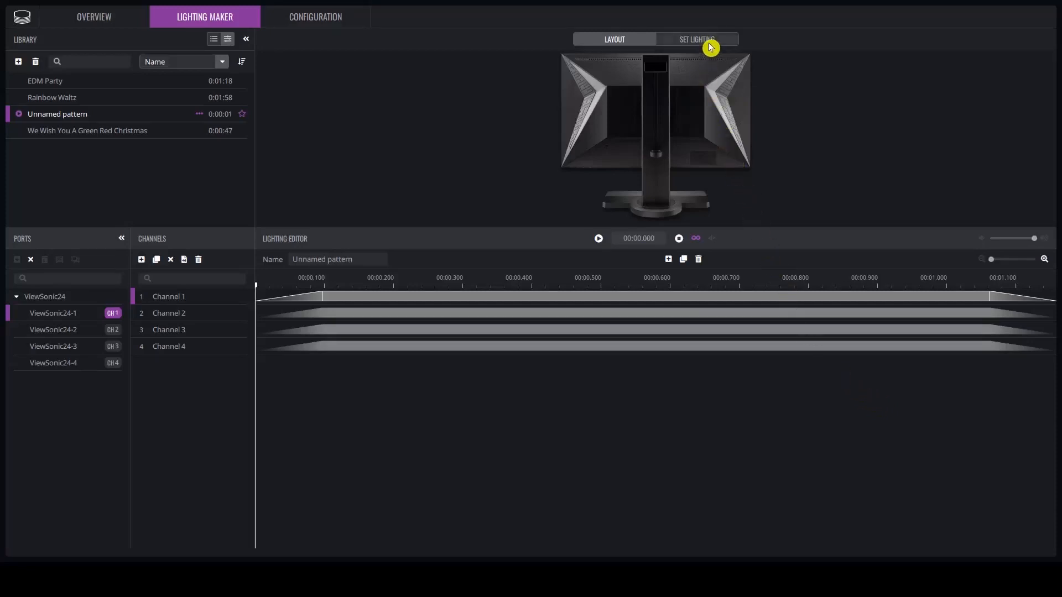
Add green one-second lighting blocks with 100 ms fades on Channels 1 and 2
click(696, 39)
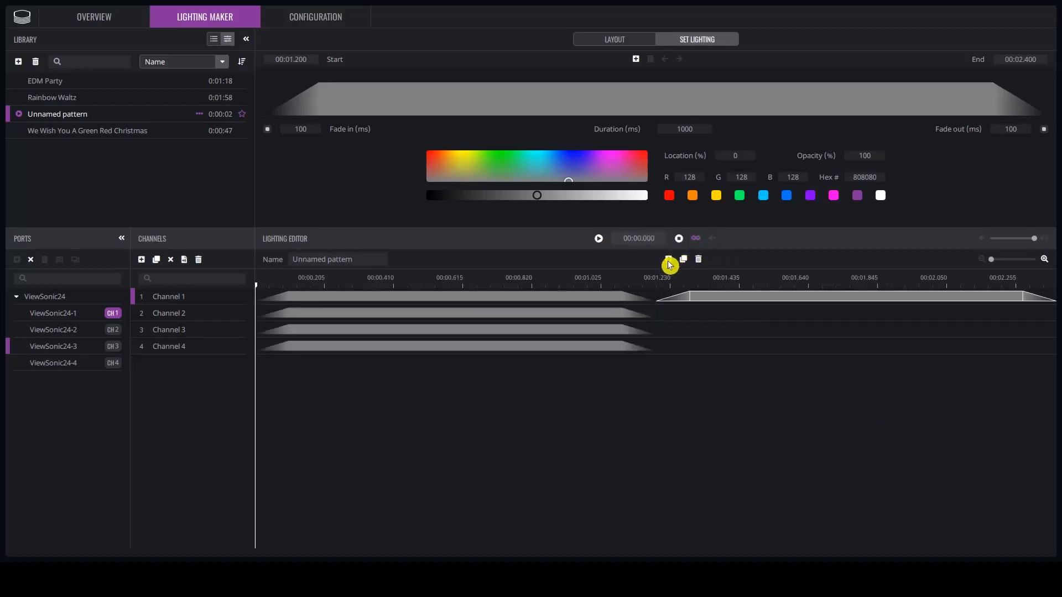
click(500, 154)
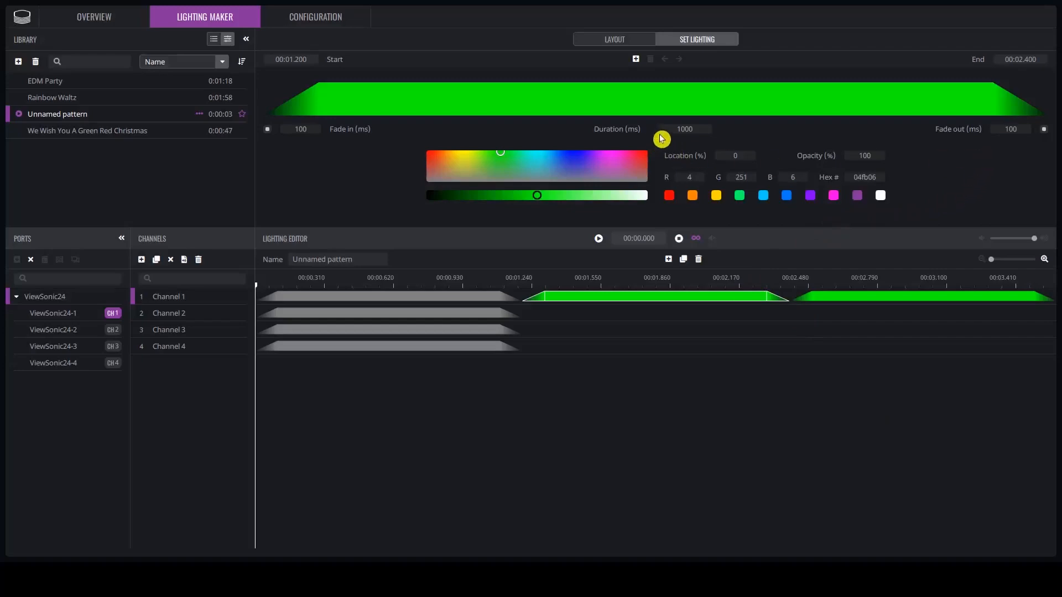
click(168, 313)
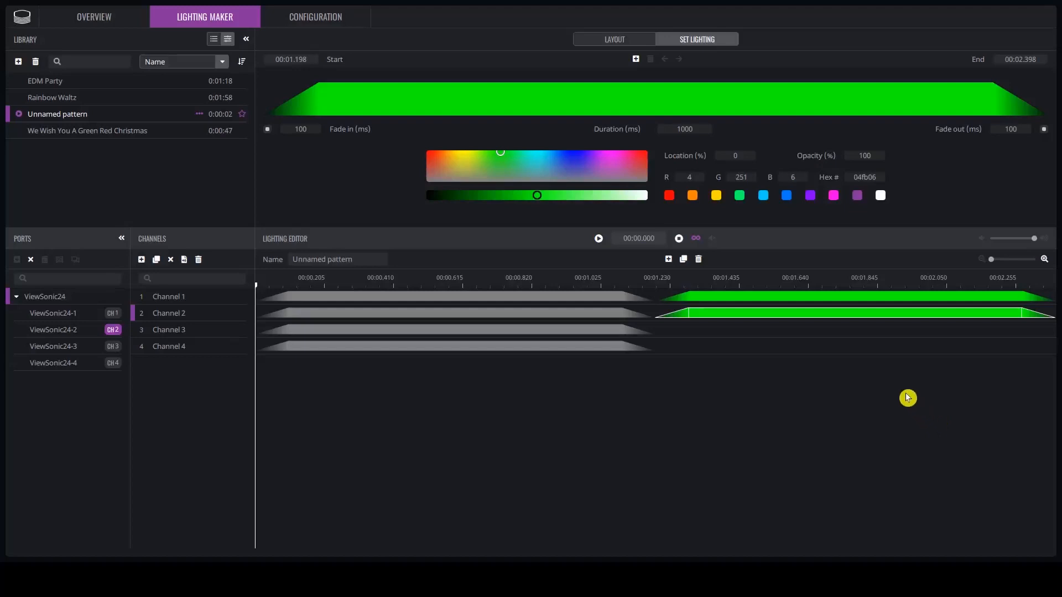
mouse_move(841, 348)
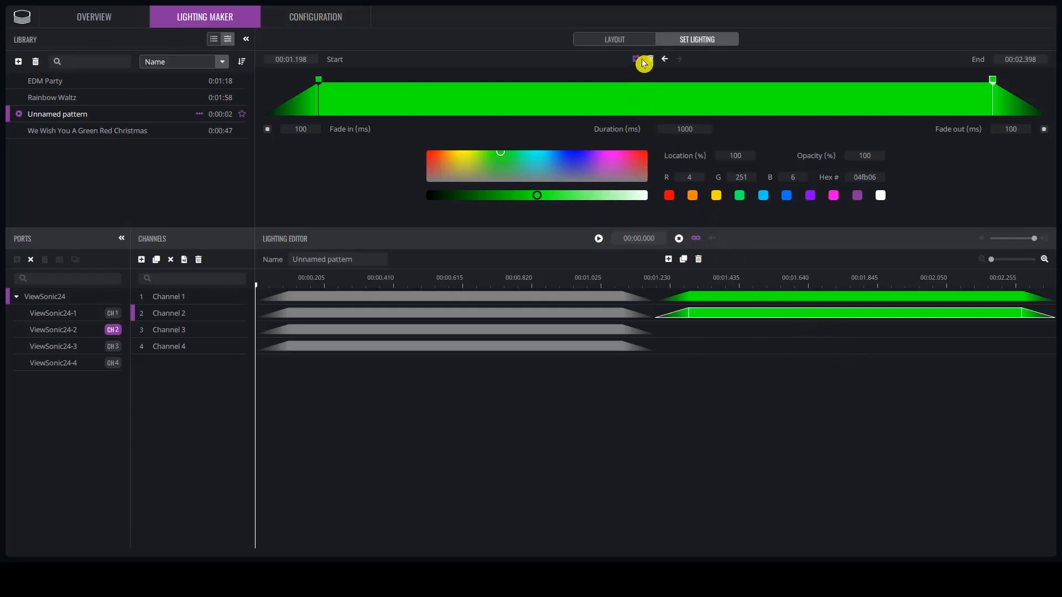
Grade the Channel 2 block from green through pink at 50% to blue
click(641, 61)
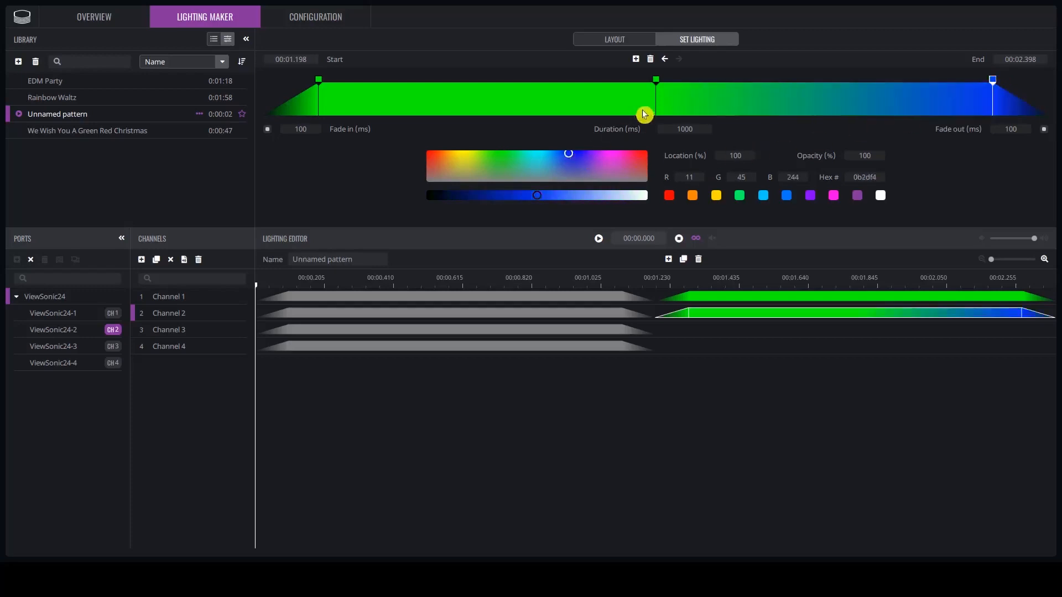
drag(641, 112, 657, 87)
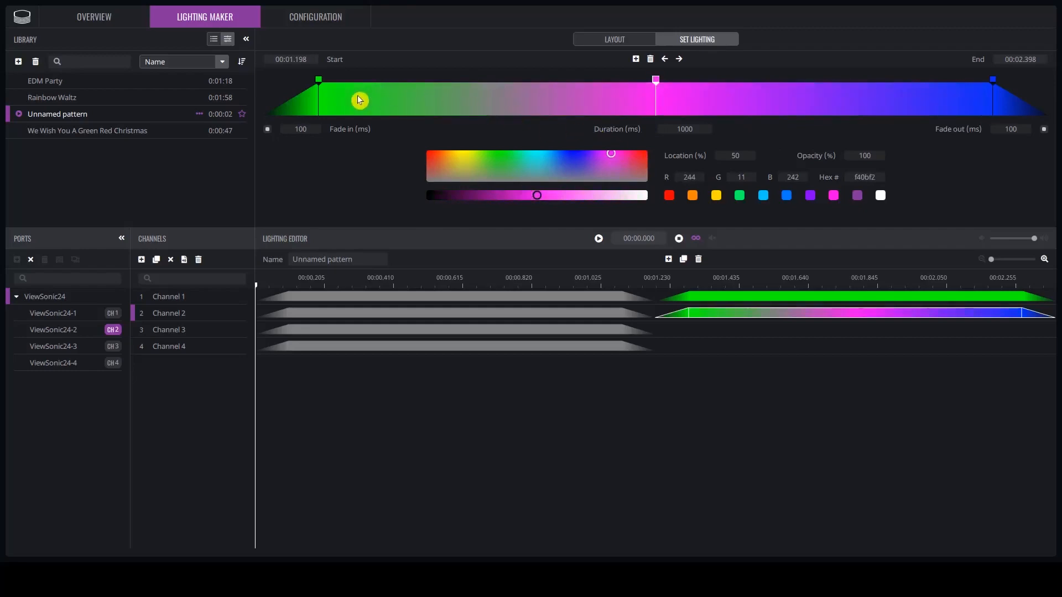
mouse_move(568, 219)
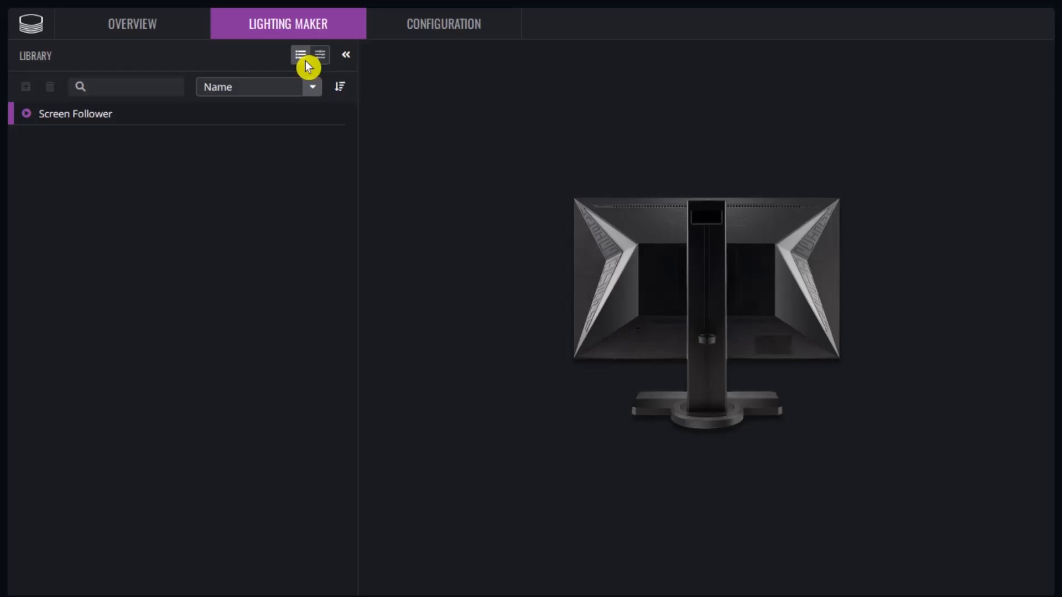
mouse_move(185, 80)
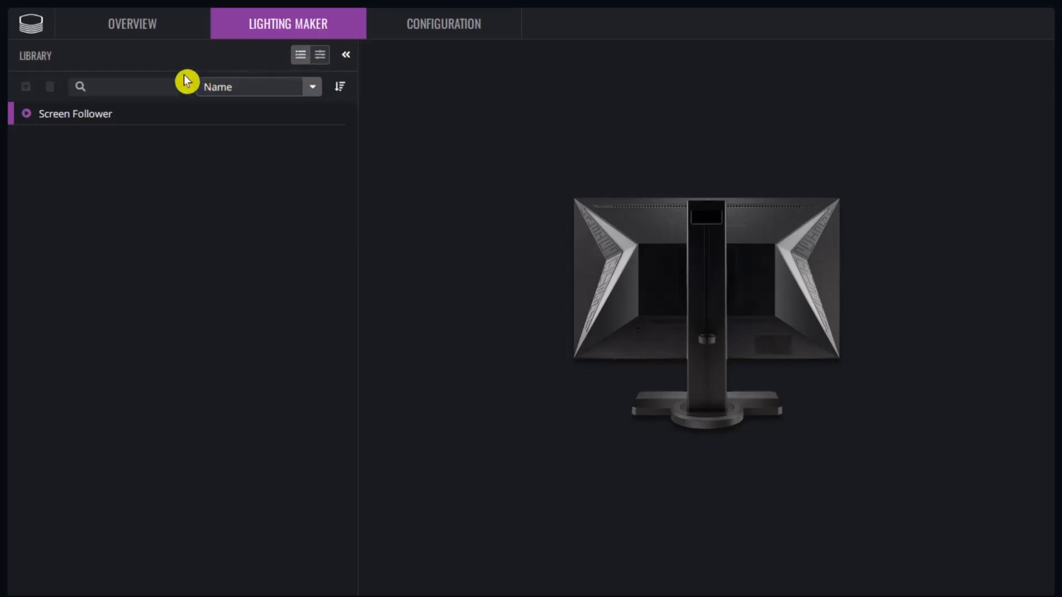